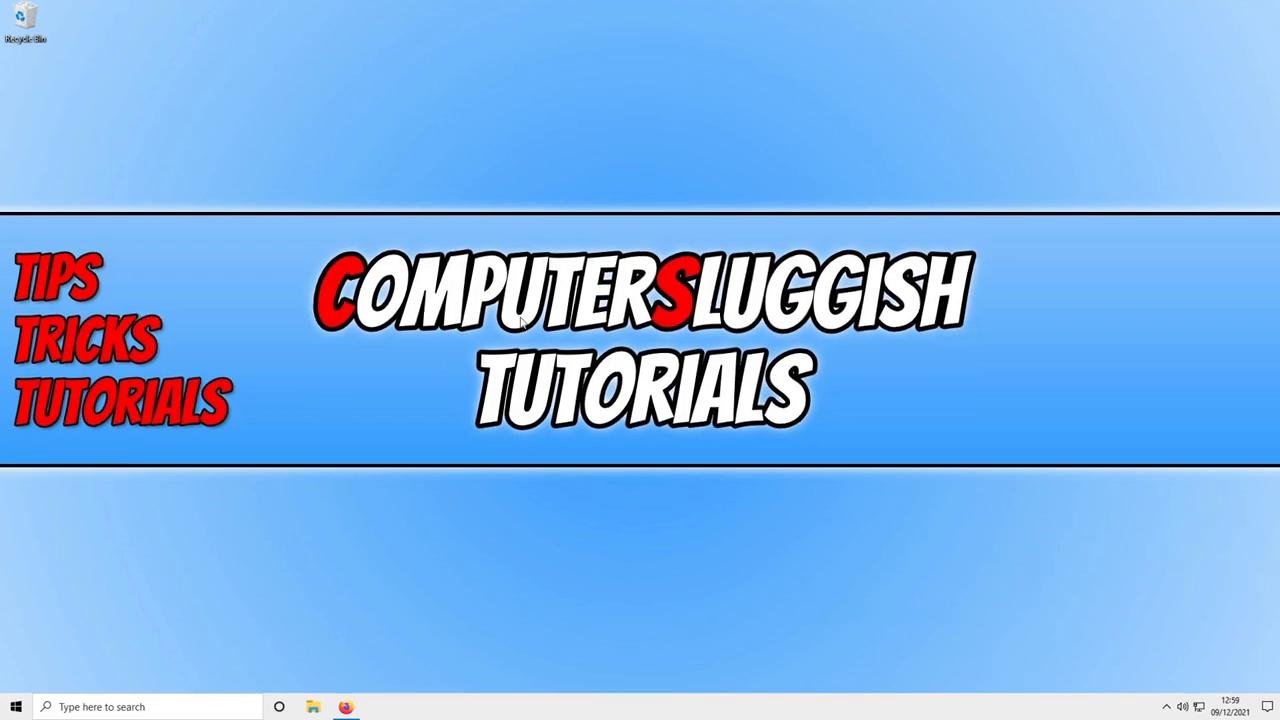
Step: Check for new updates on the Windows Update page in Settings
right_click(15, 706)
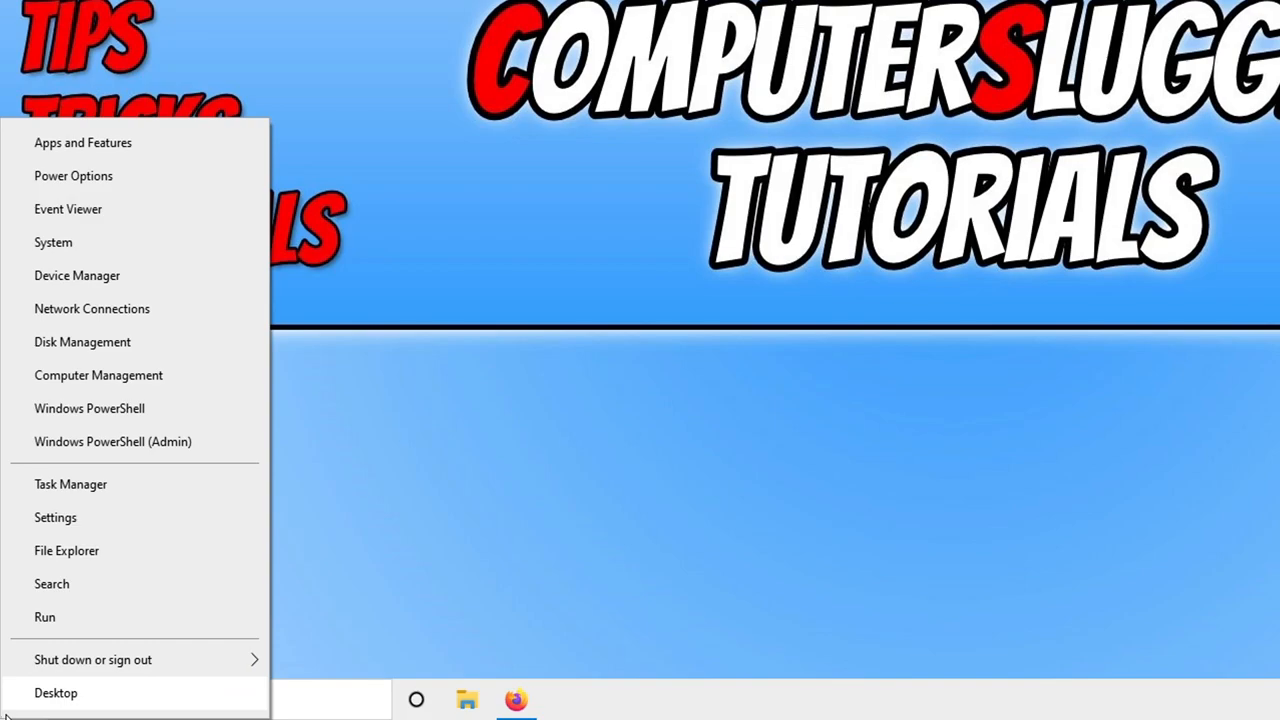
left_click(55, 517)
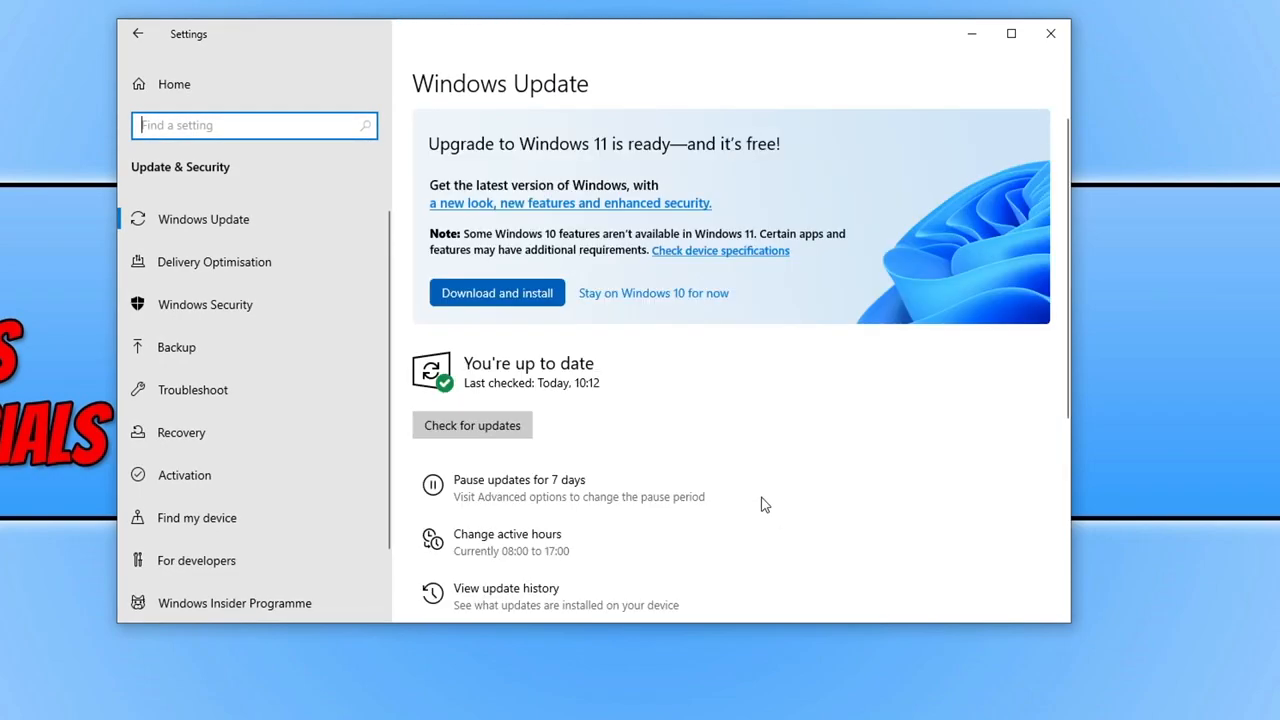
left_click(472, 424)
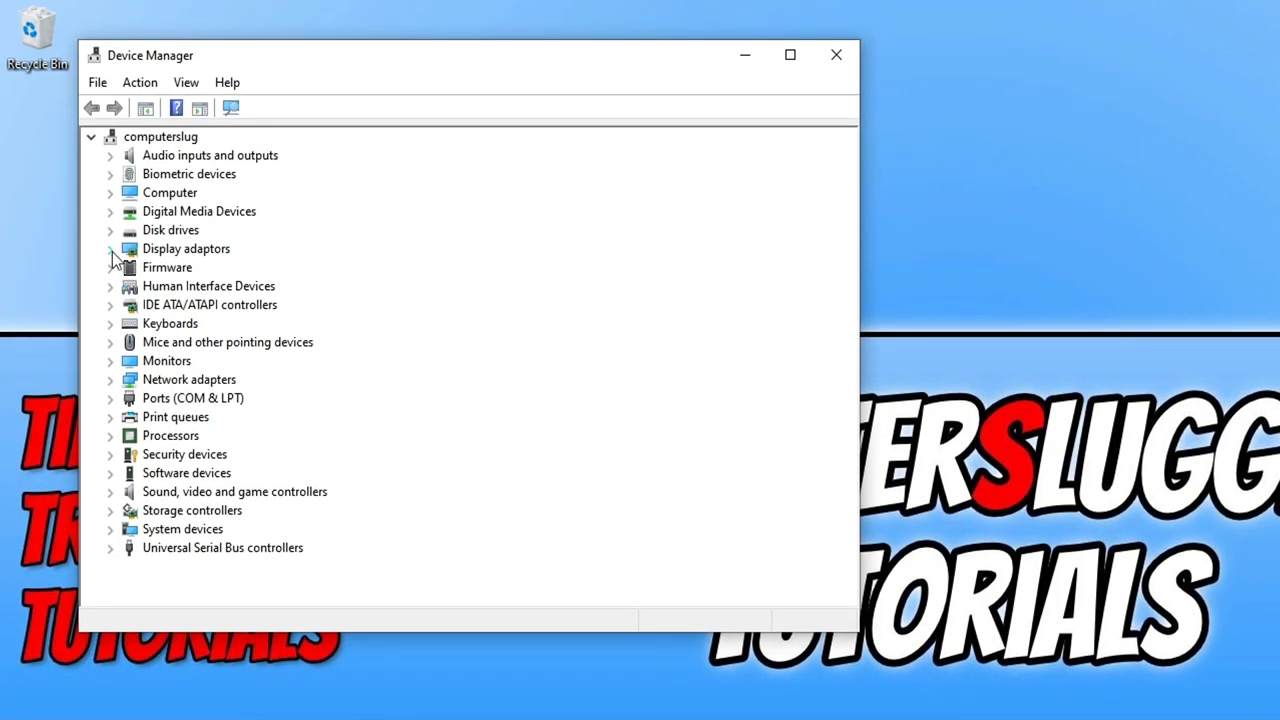
Step: Expand Display adaptors to show the NVIDIA GeForce GTX 1660 SUPER
left_click(110, 248)
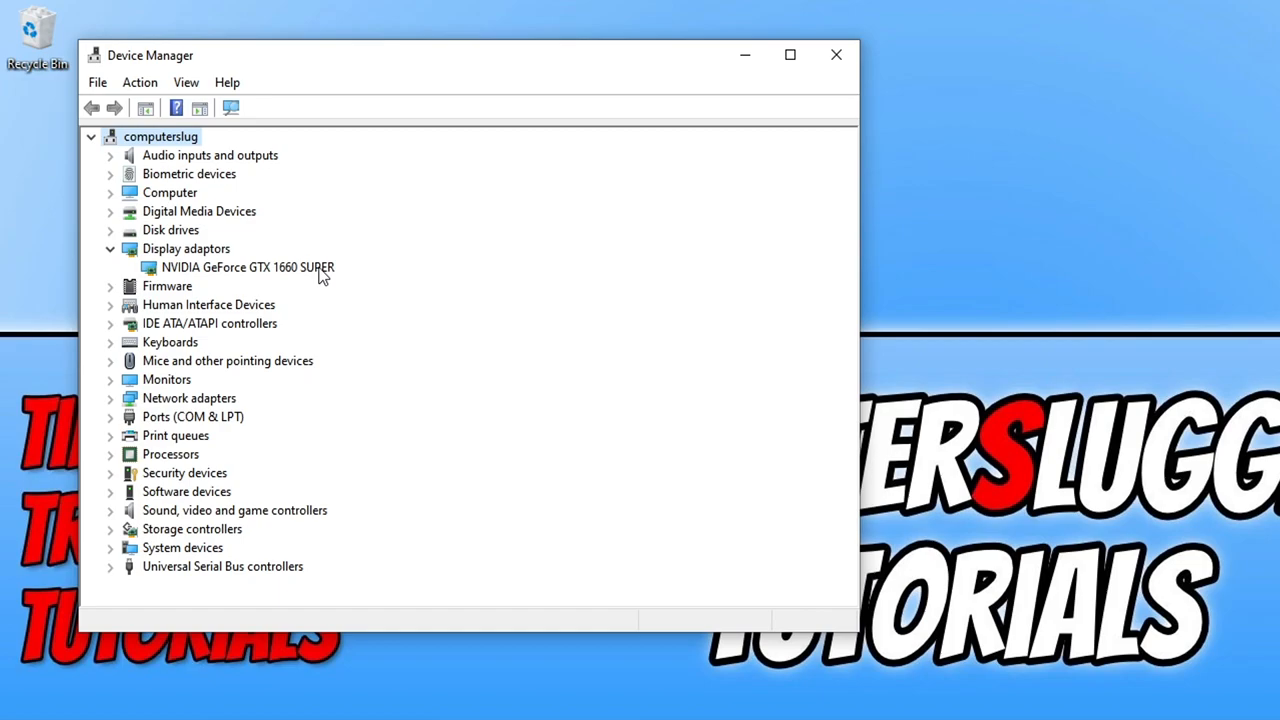
mouse_move(349, 283)
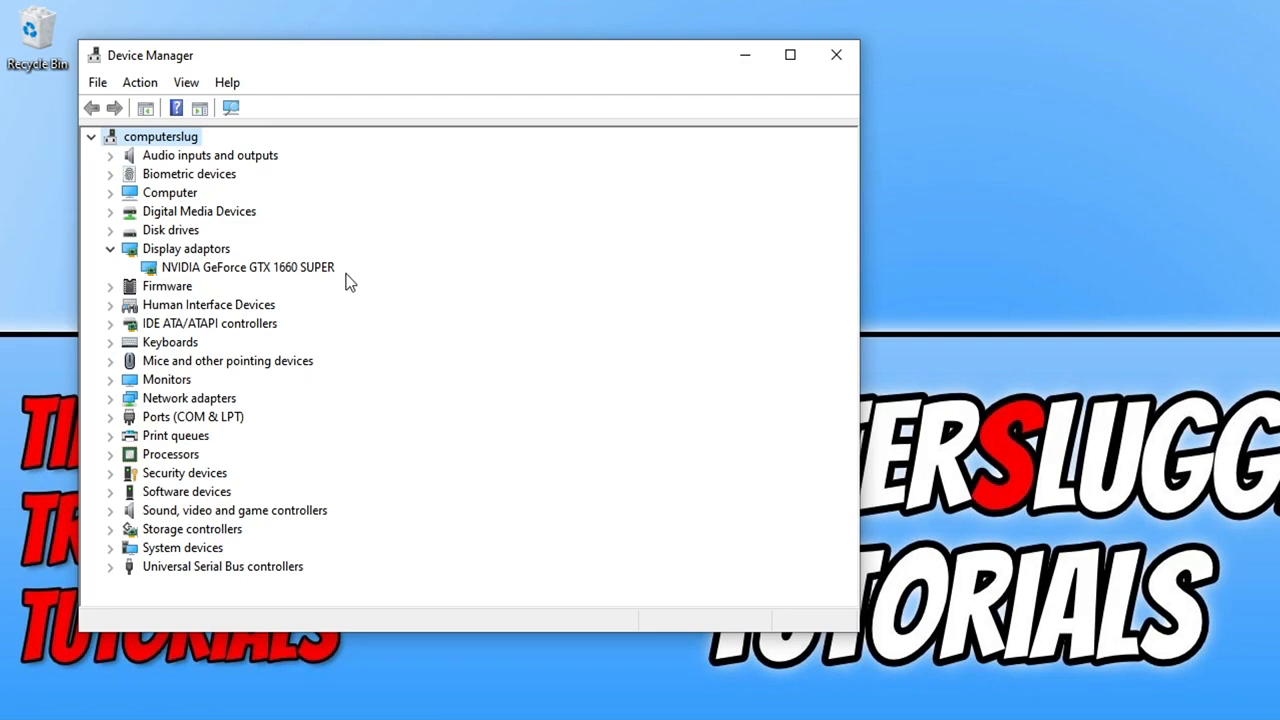
mouse_move(650, 162)
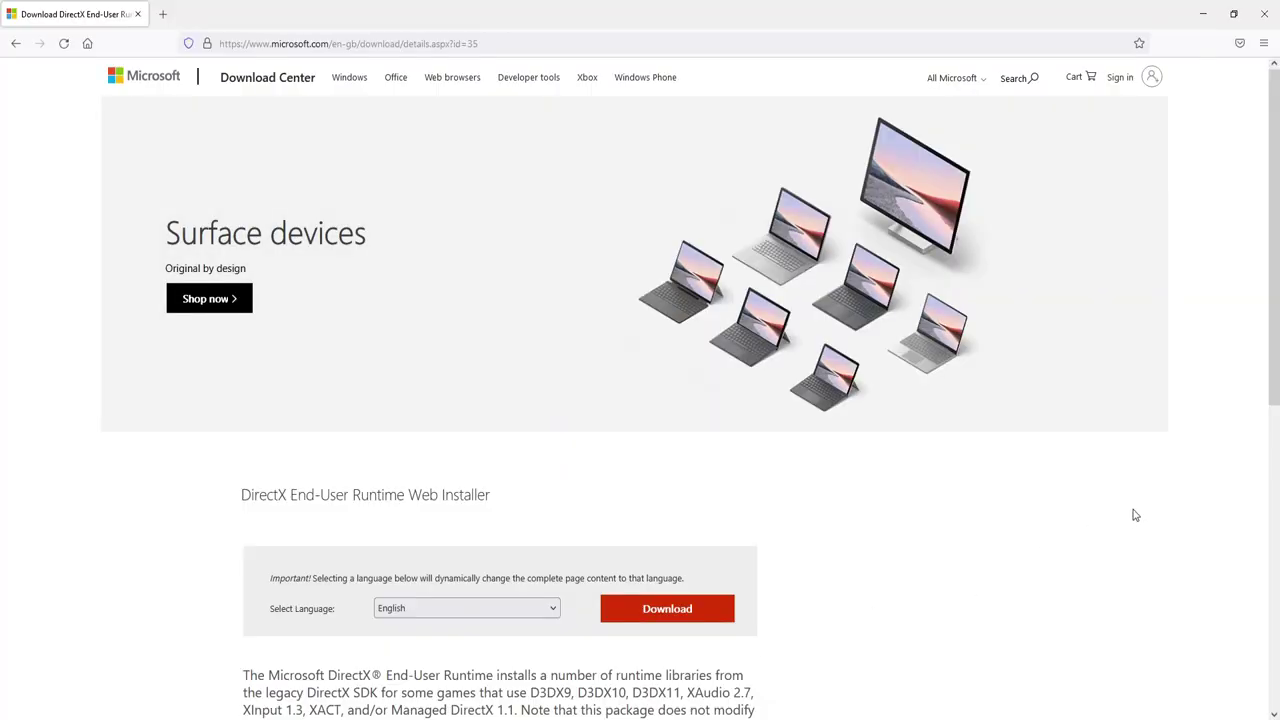
mouse_move(1129, 578)
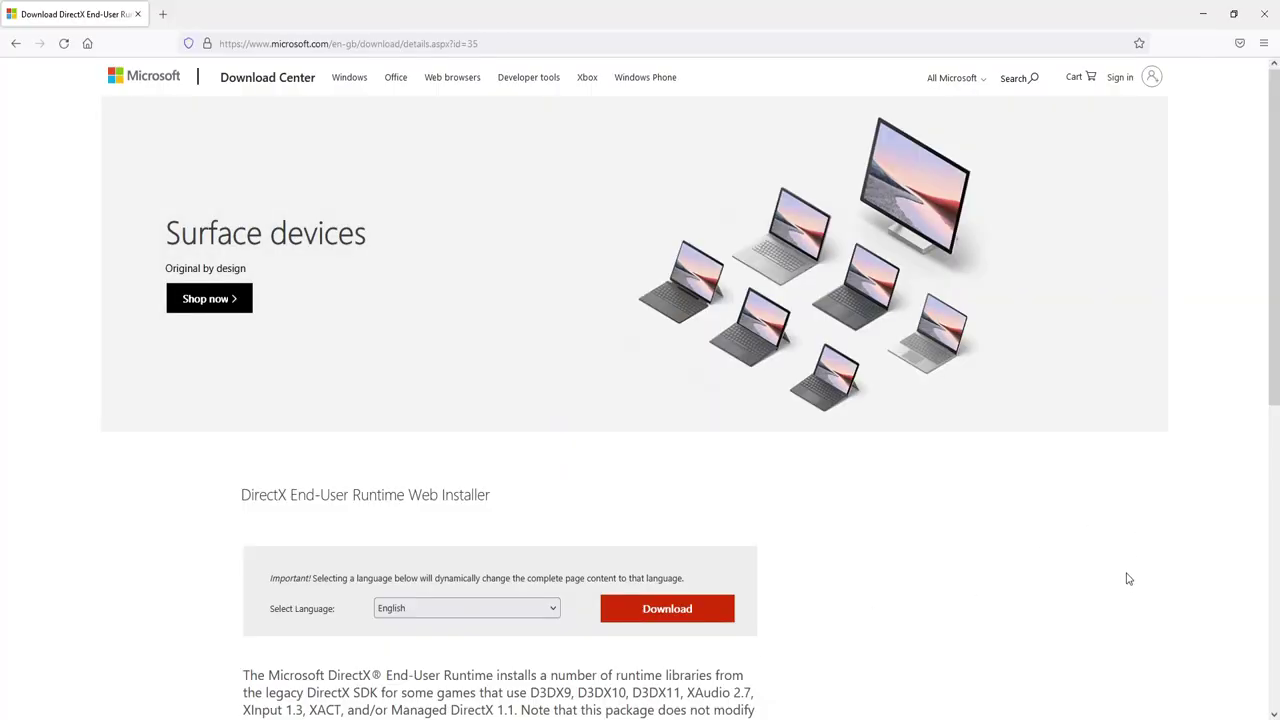
Step: Download the DirectX End-User Runtime Web Installer and save the file
scroll("down", 3)
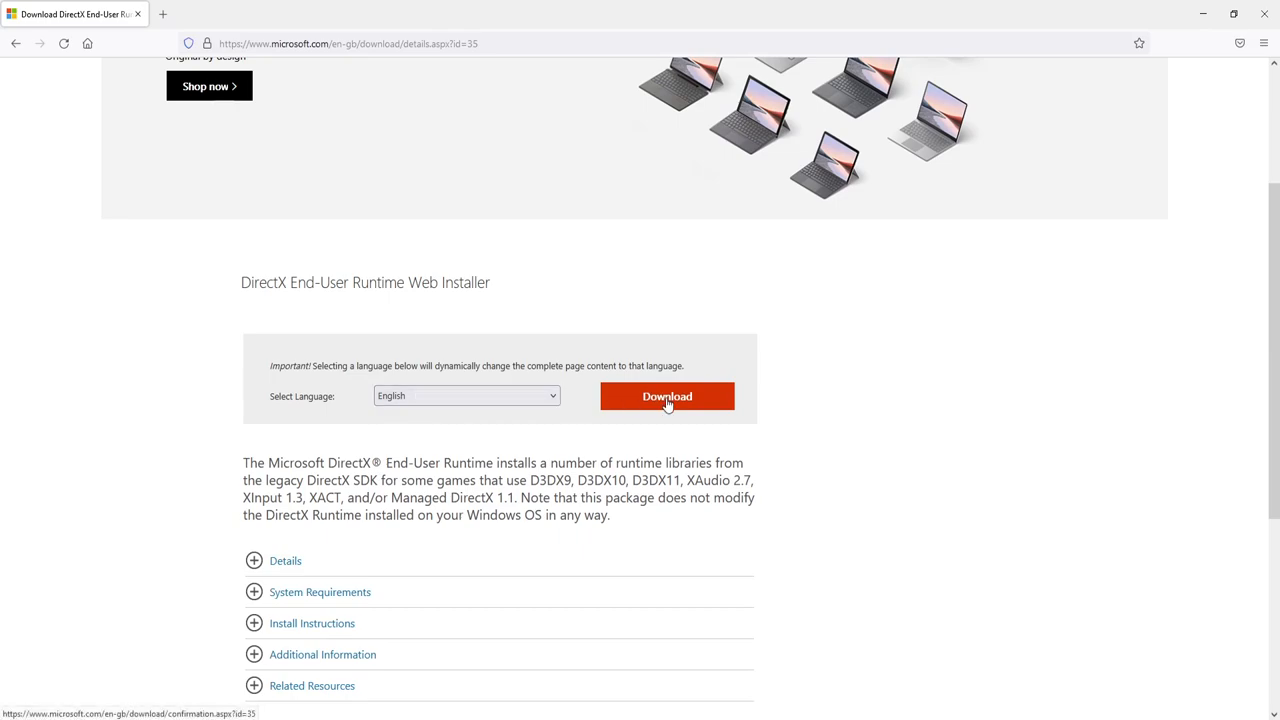
left_click(667, 396)
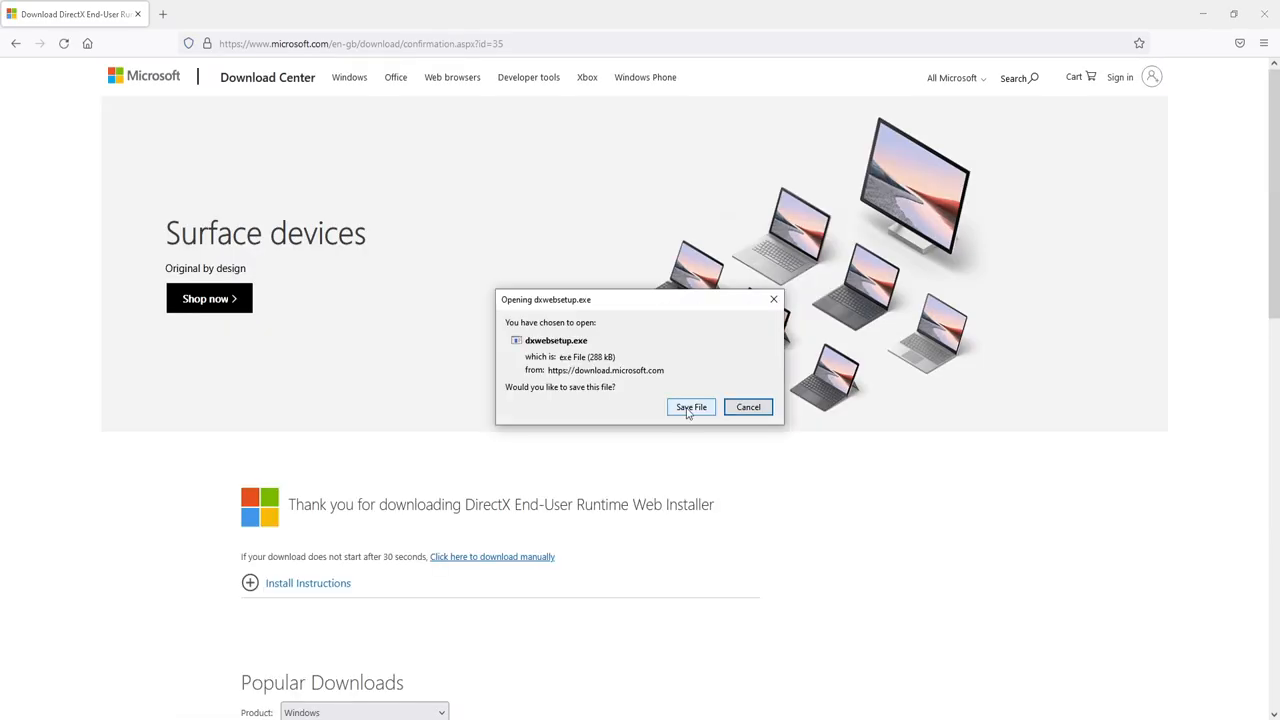
left_click(691, 407)
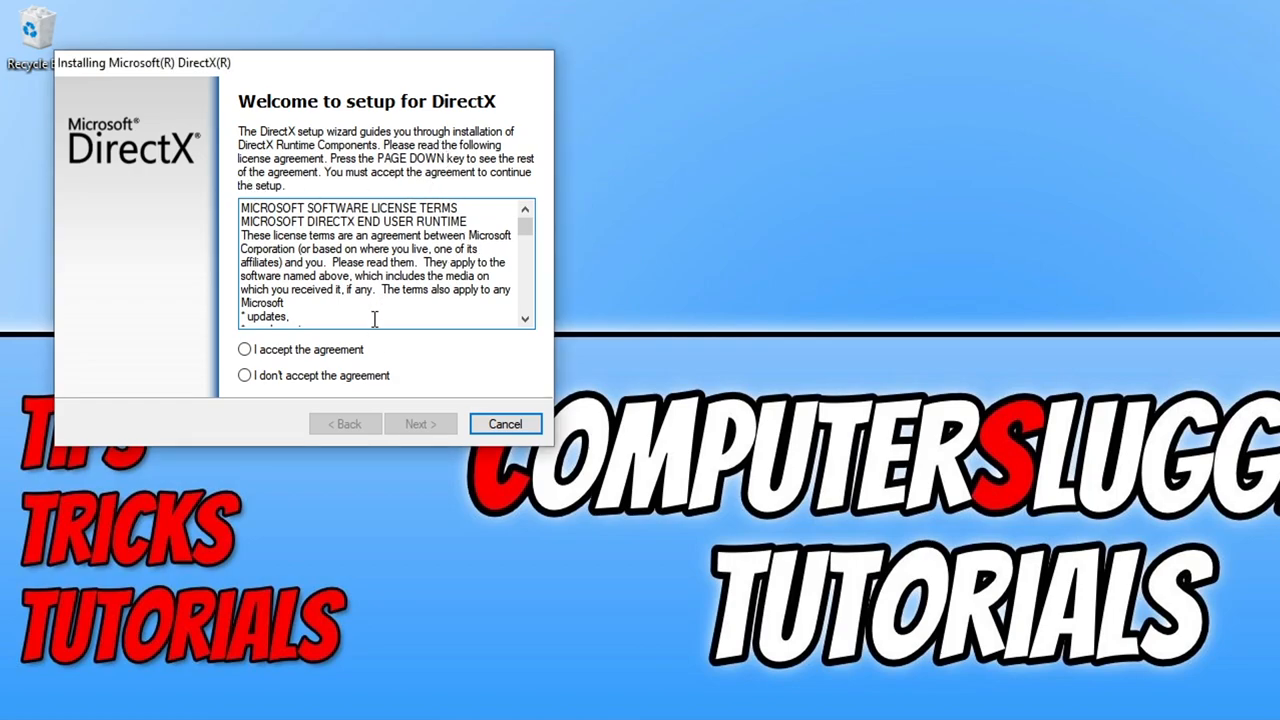
Step: Accept the DirectX license, skip the Bing Bar, install, and finish setup
left_click(244, 349)
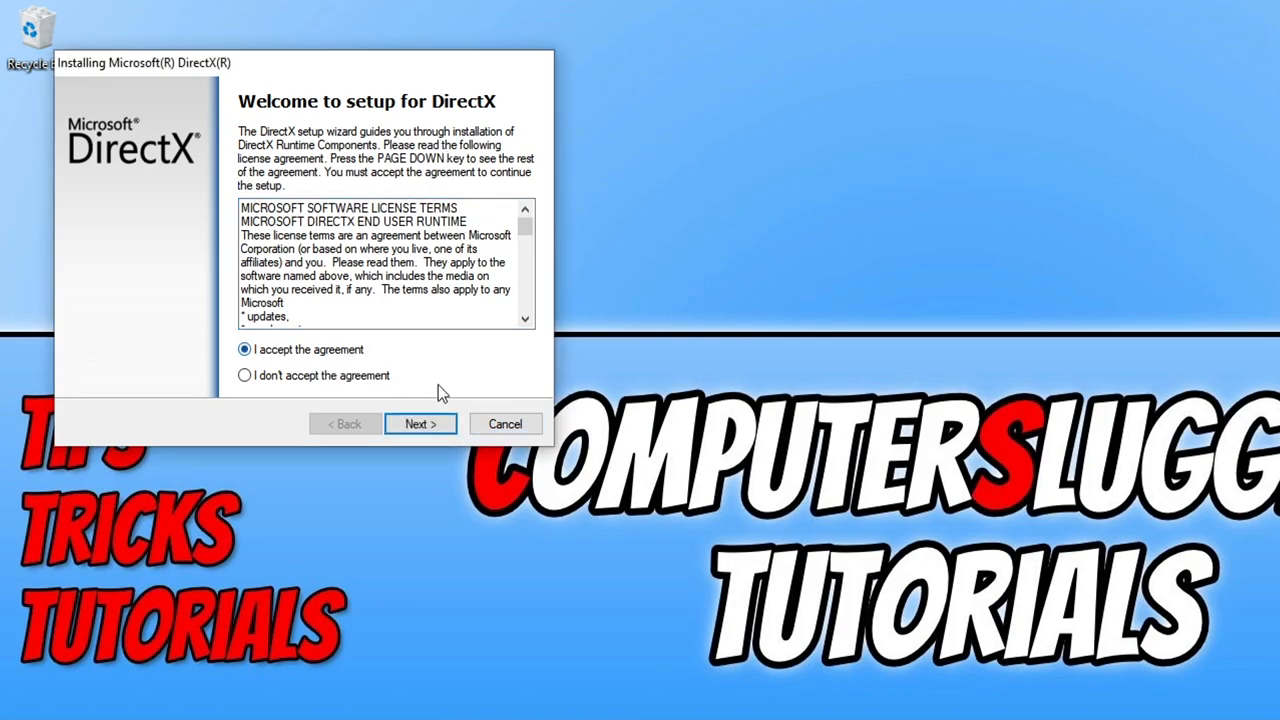
left_click(420, 423)
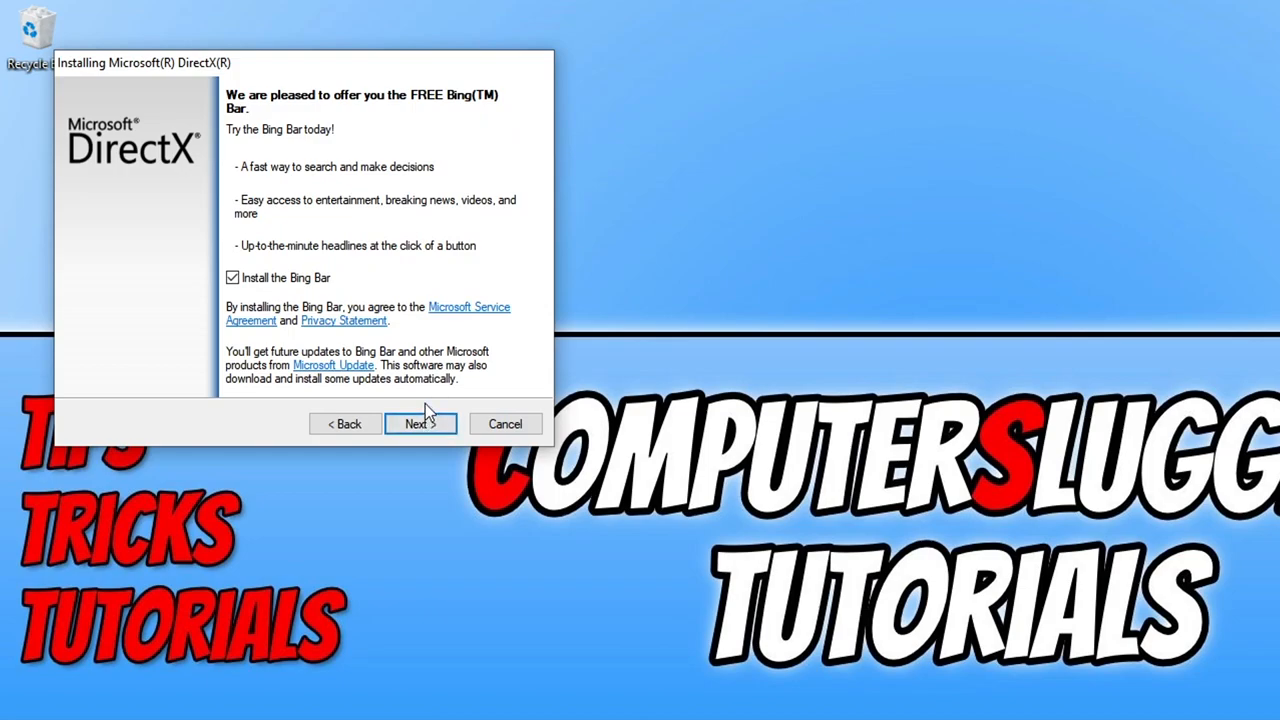
left_click(232, 277)
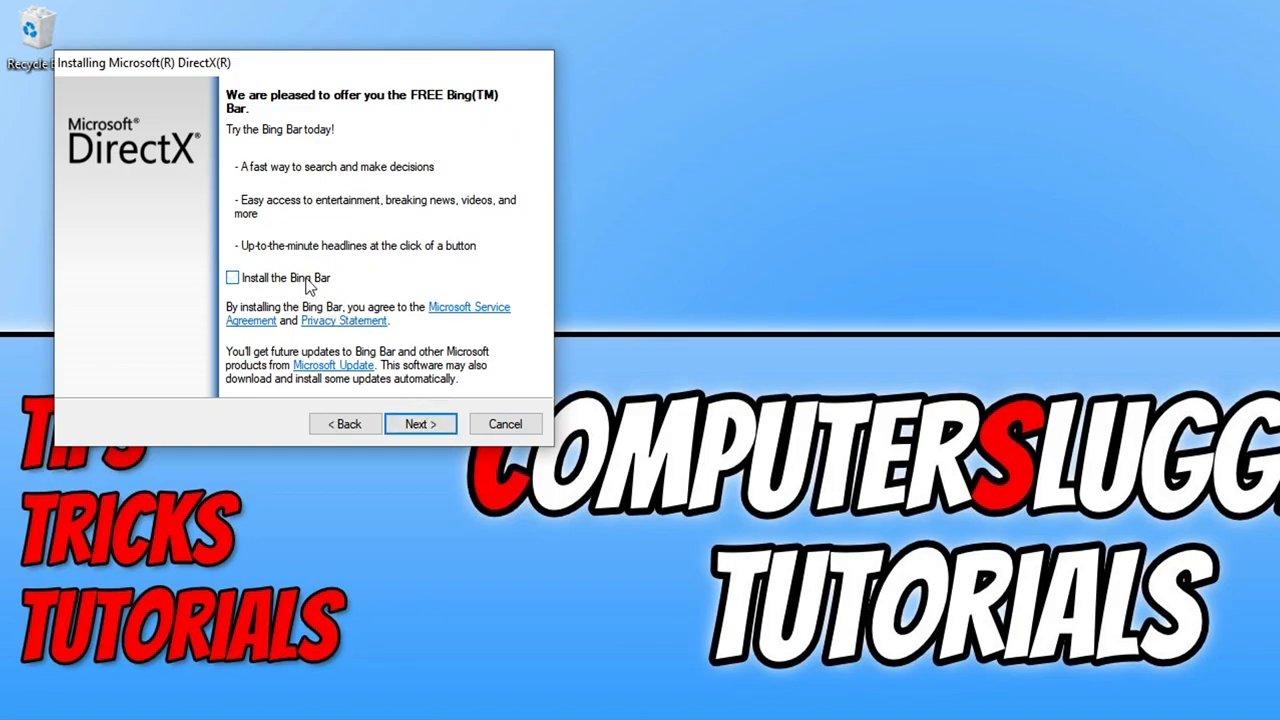
mouse_move(435, 413)
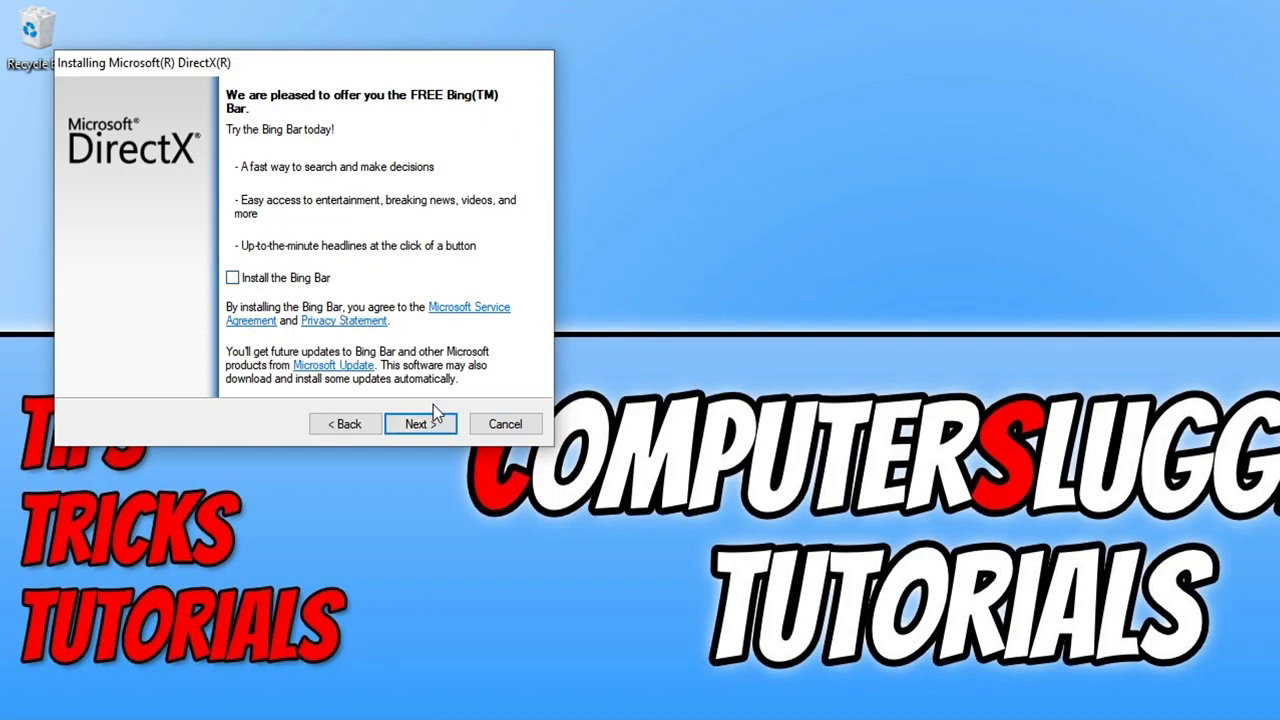
left_click(418, 423)
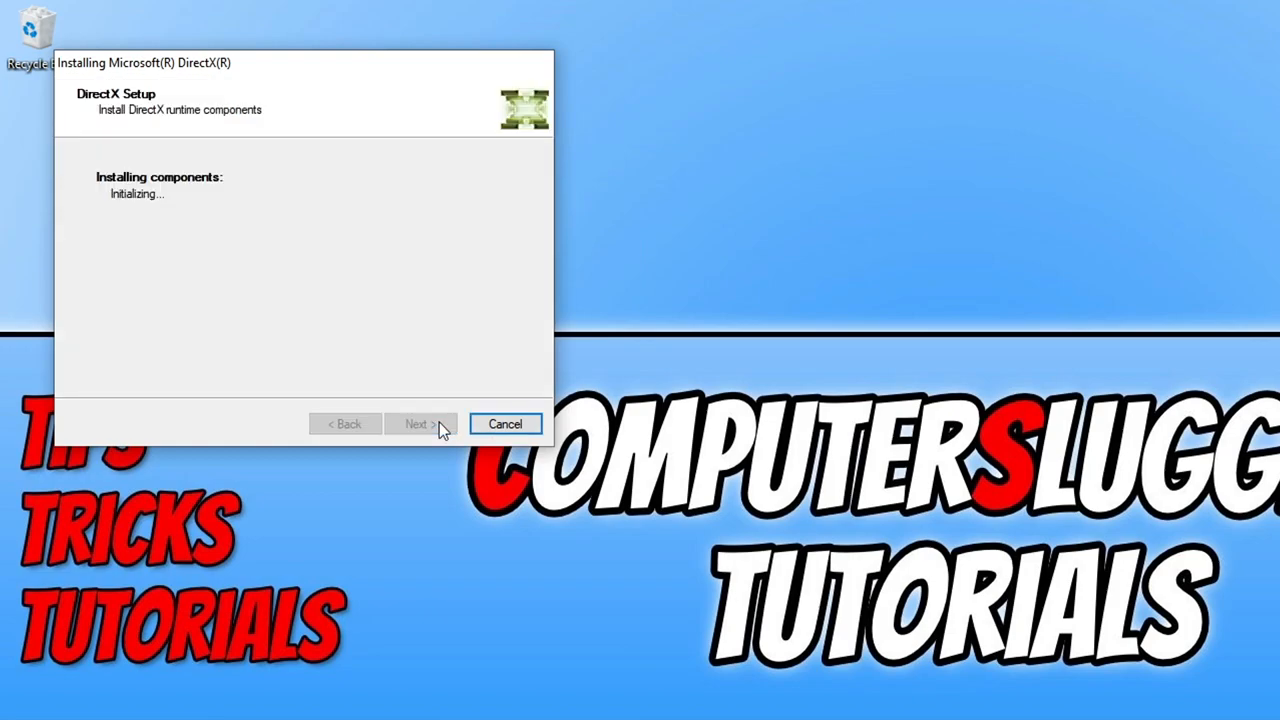
mouse_move(420, 424)
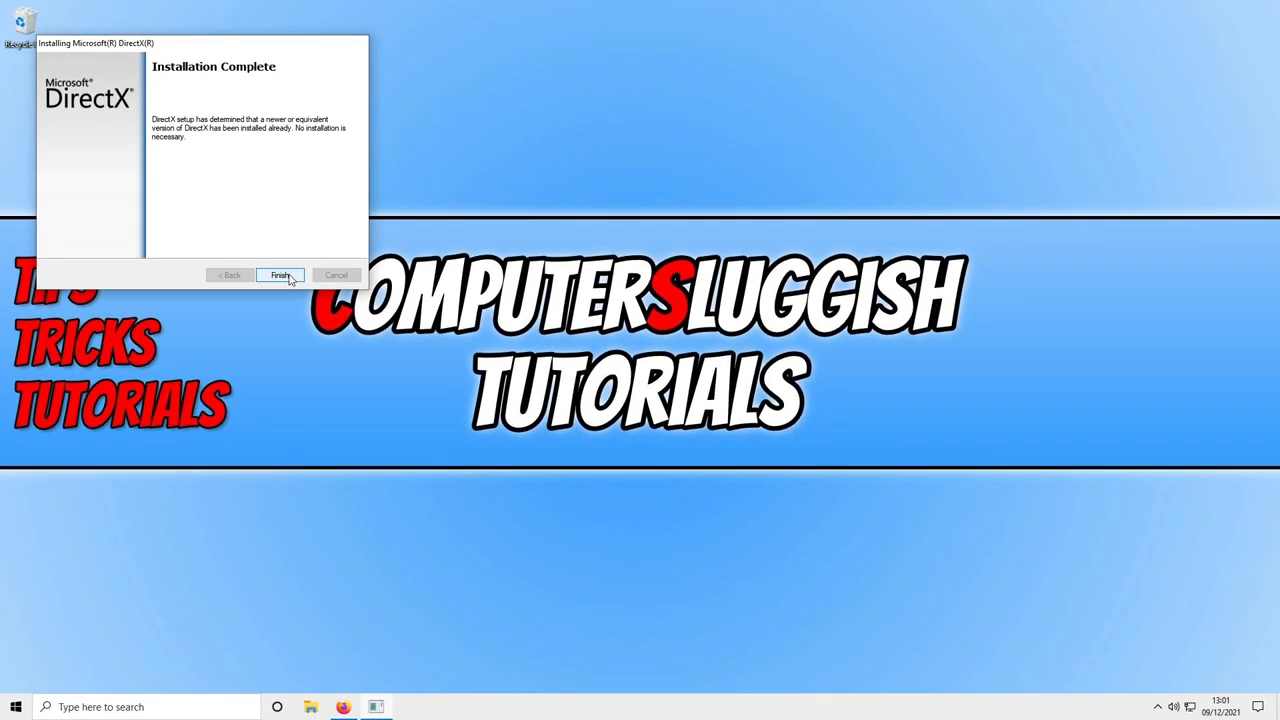
left_click(280, 275)
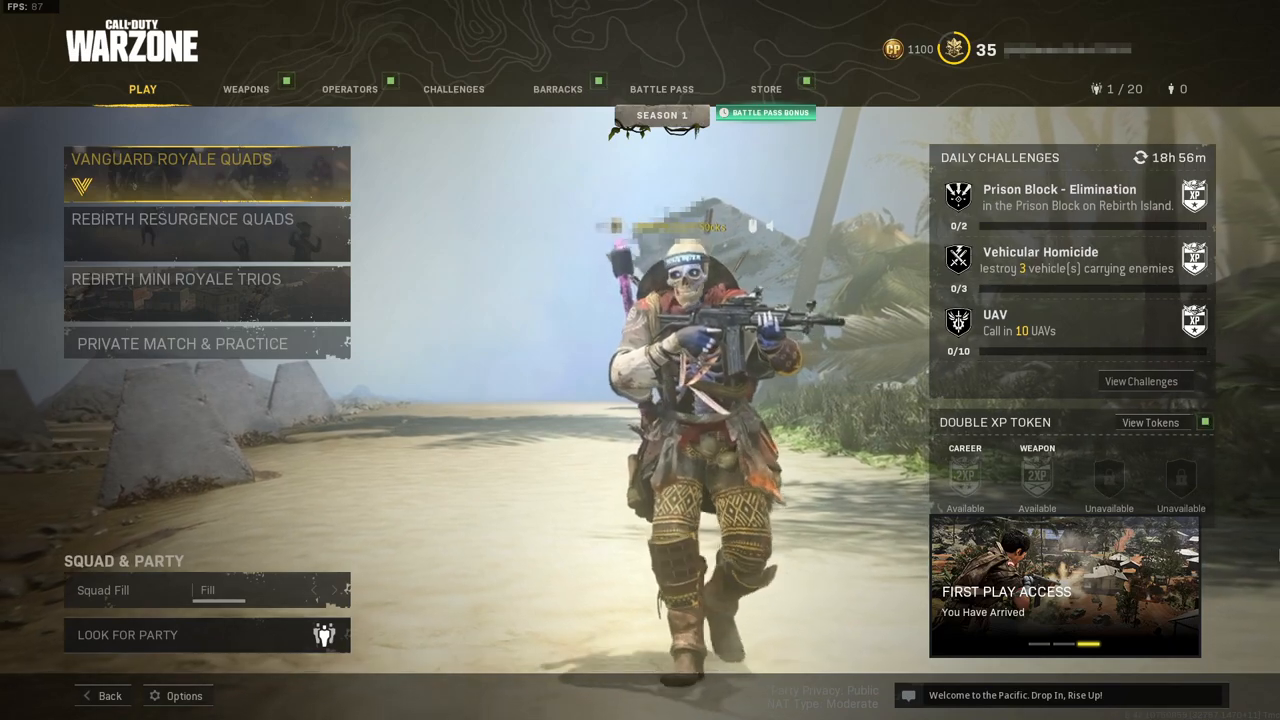
Step: Restart shaders installation from Warzone's Options > Graphics > Quality settings
left_click(184, 695)
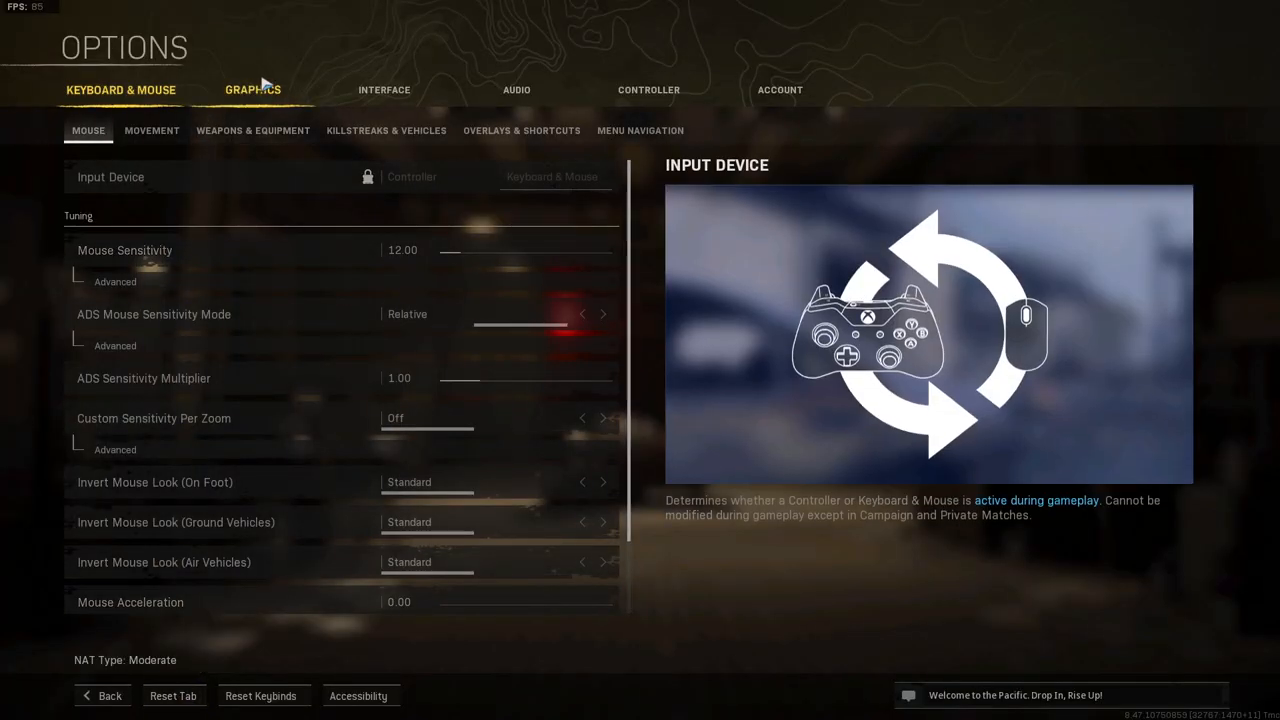
left_click(253, 89)
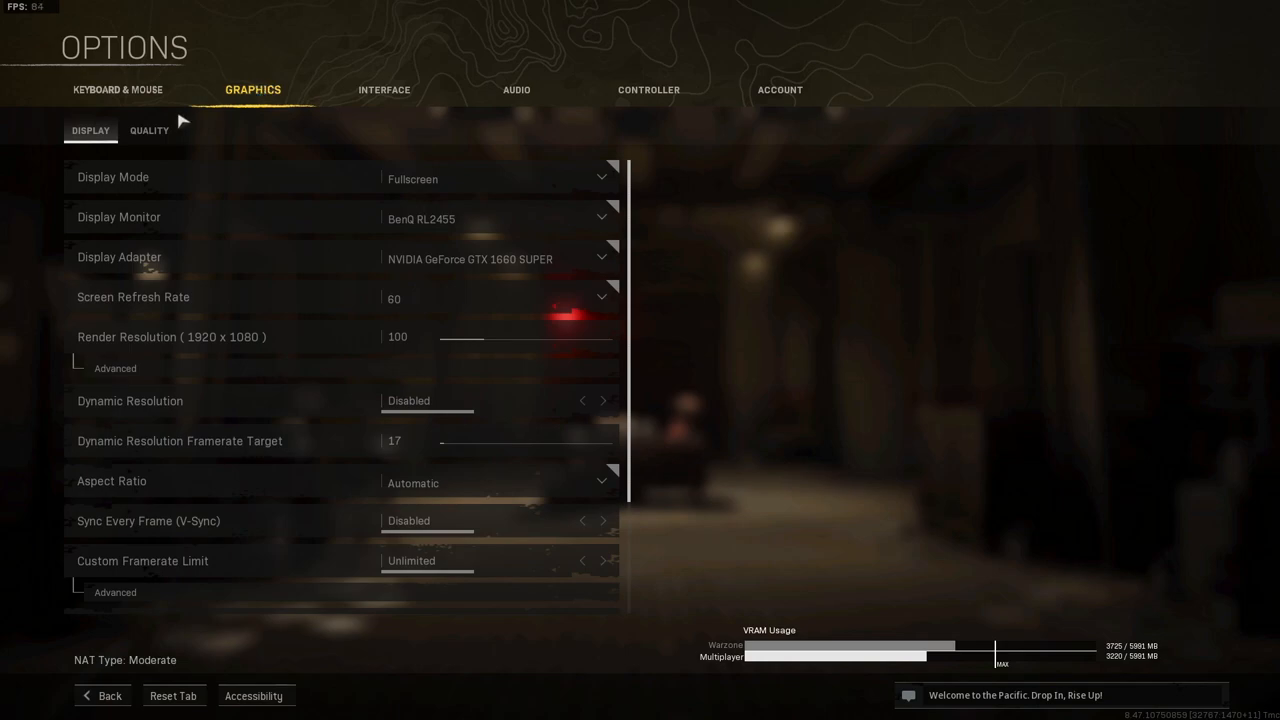
left_click(149, 130)
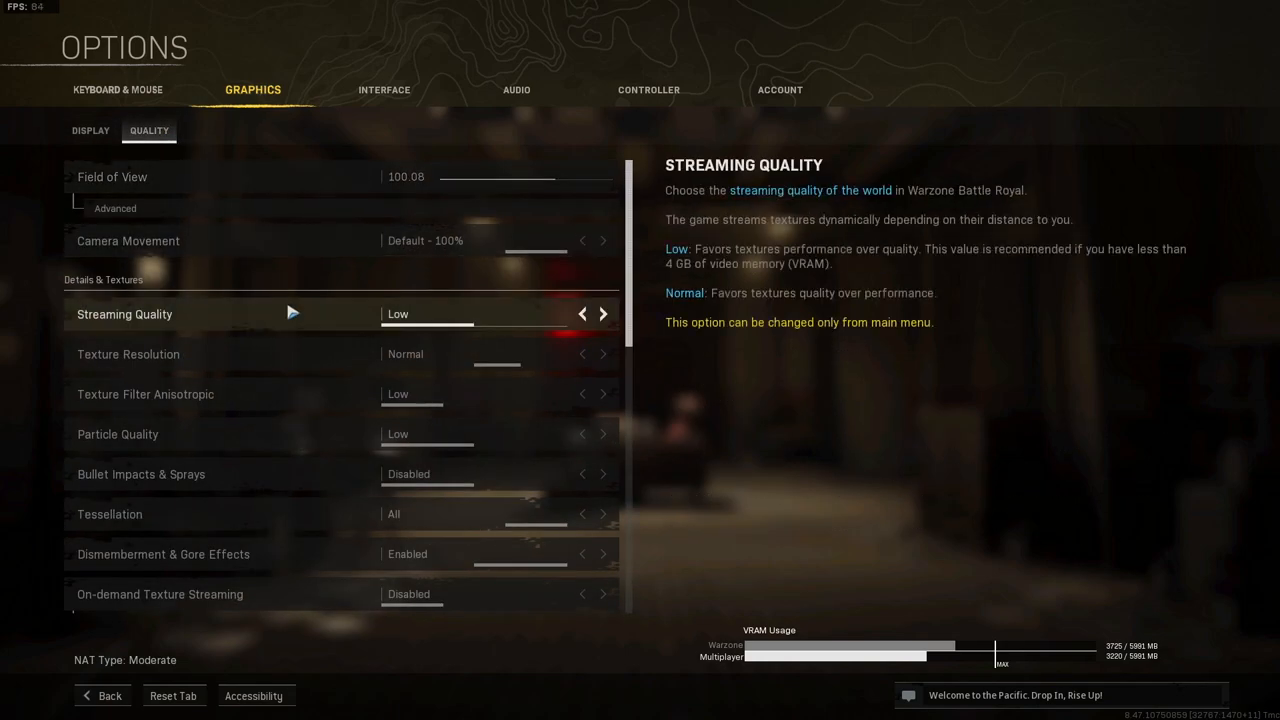
scroll("down", 3)
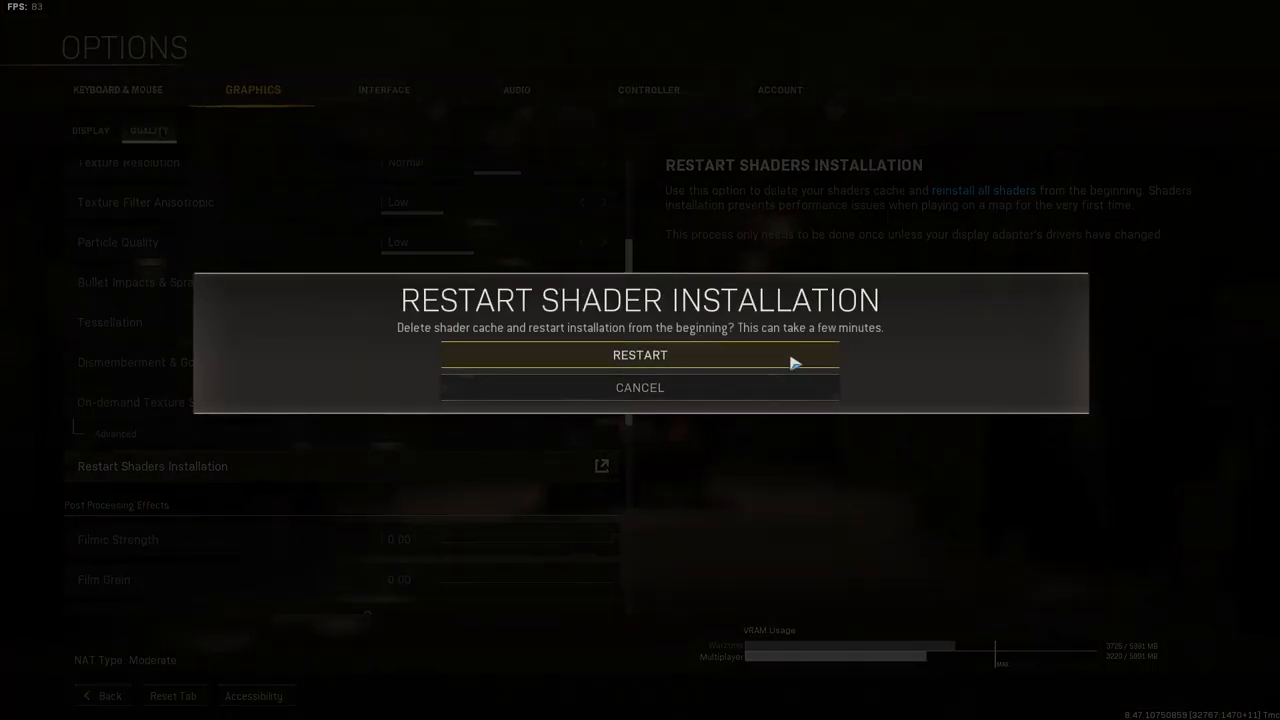
left_click(639, 355)
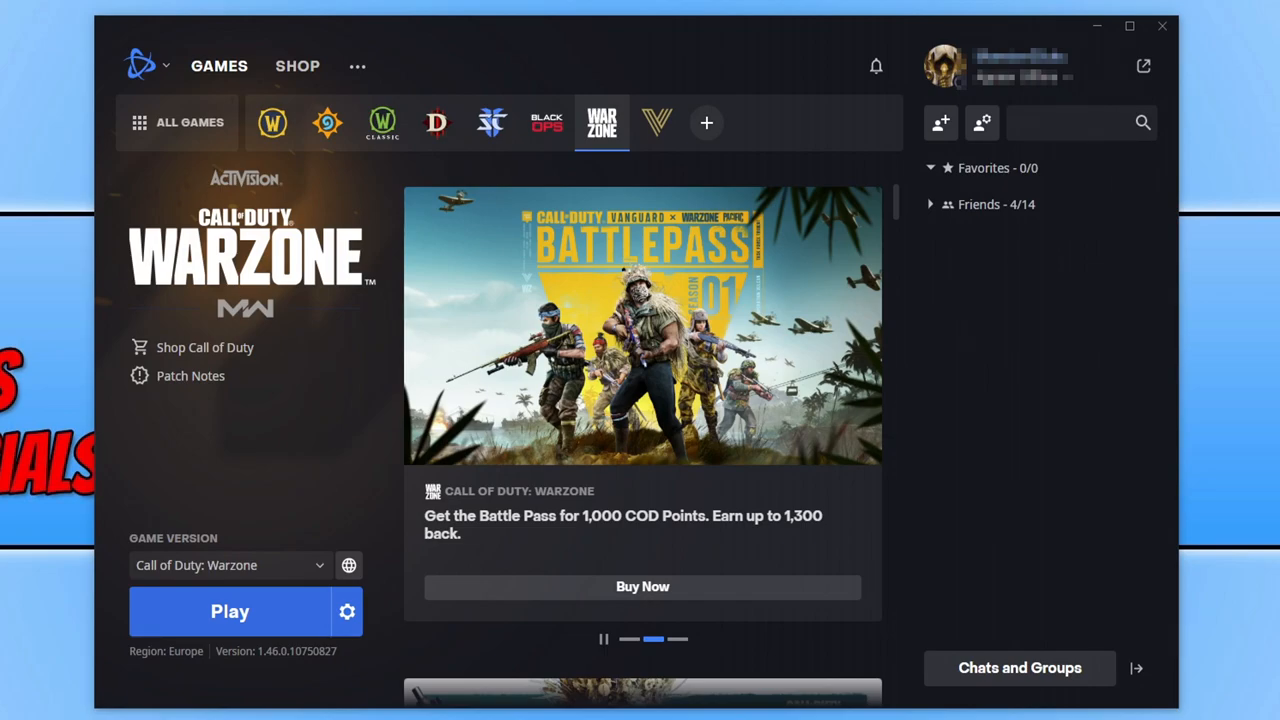
mouse_move(601, 122)
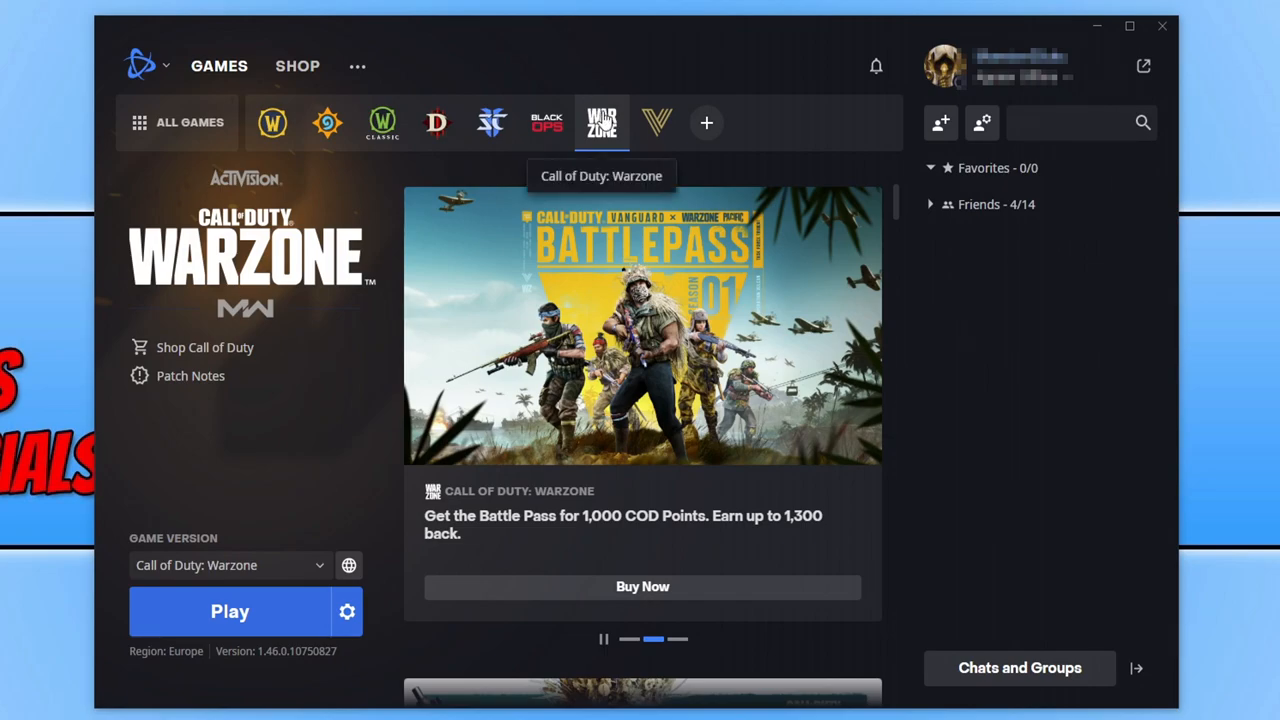
Step: Enable additional command line arguments for Warzone and enter -d3d11
left_click(347, 611)
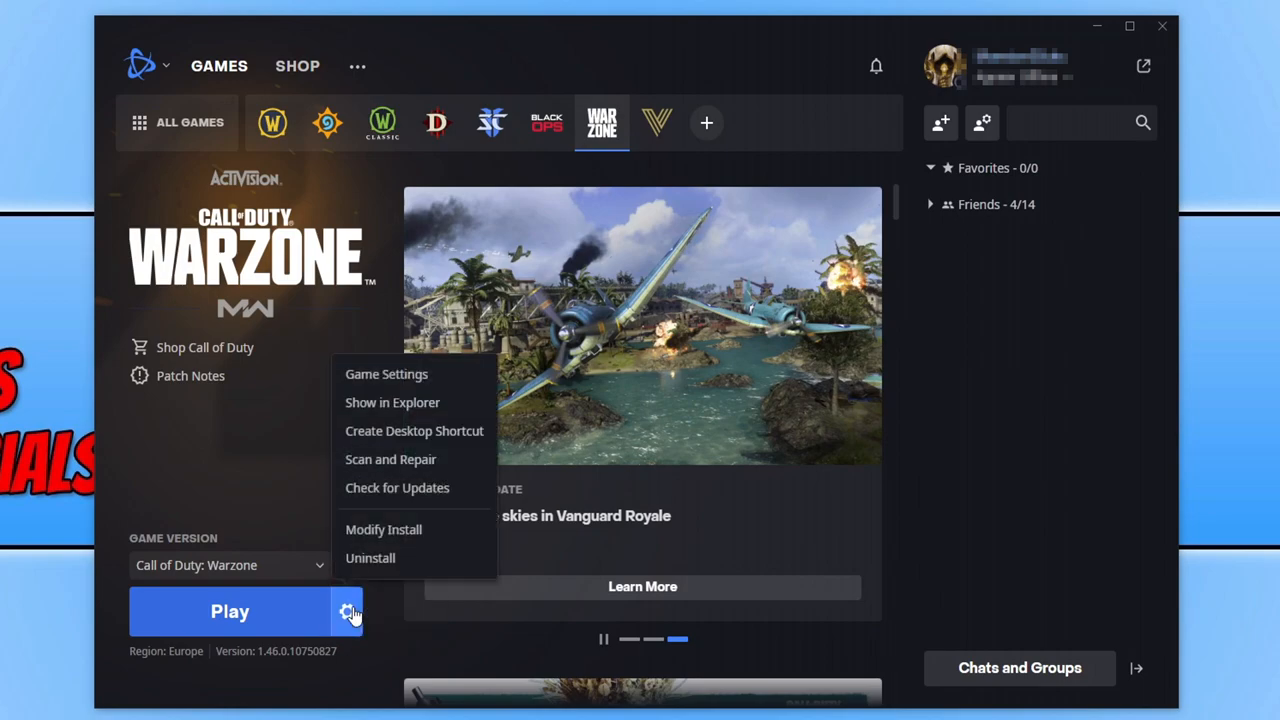
left_click(448, 390)
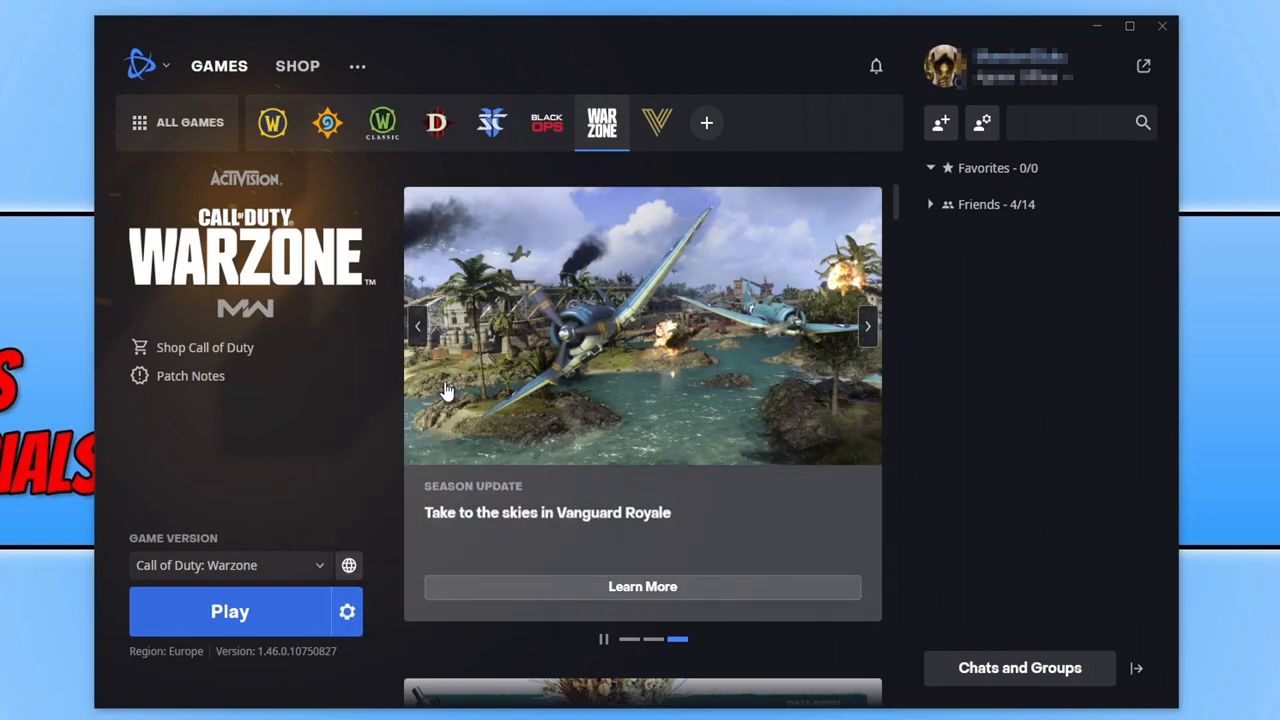
left_click(347, 611)
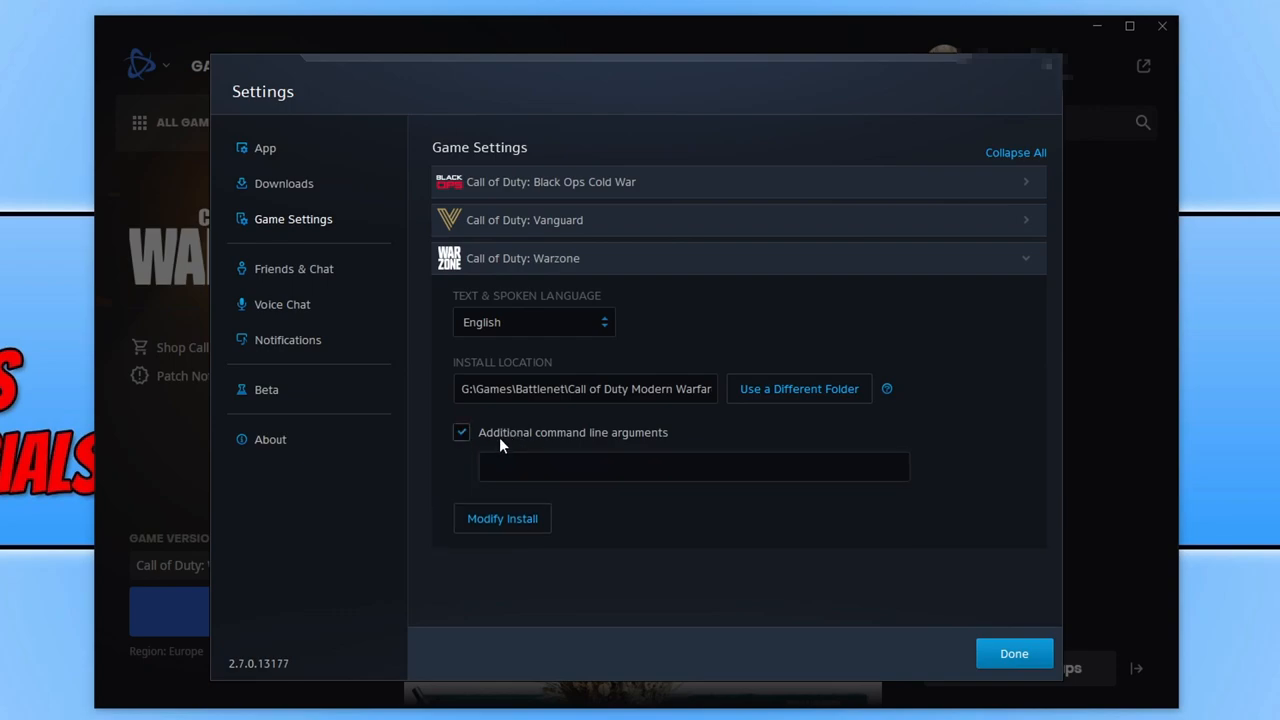
left_click(694, 466)
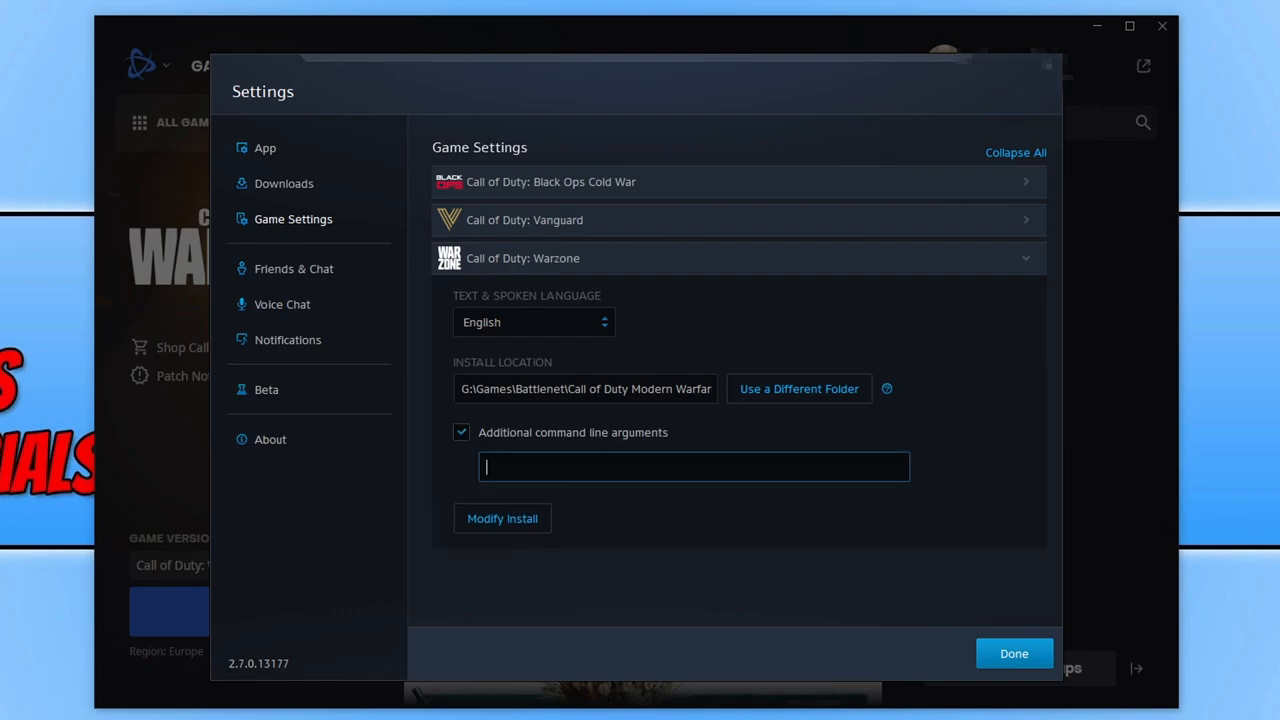
type("-d3d")
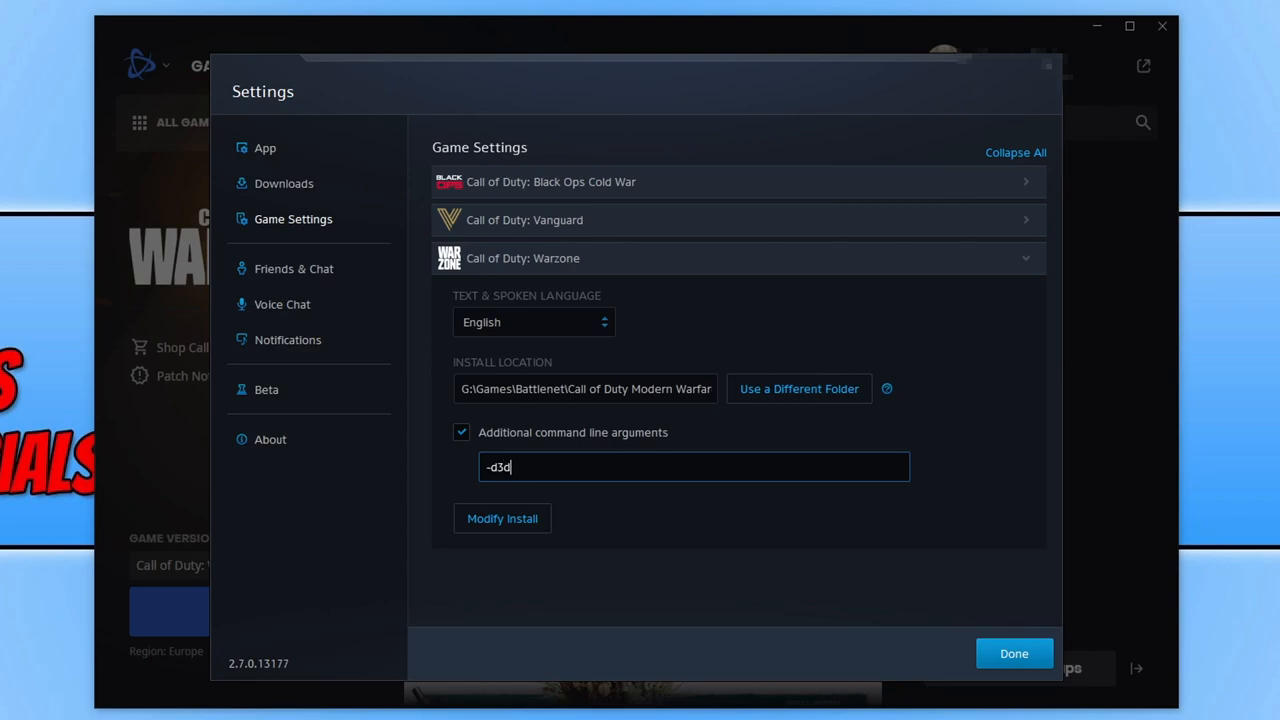
type("11")
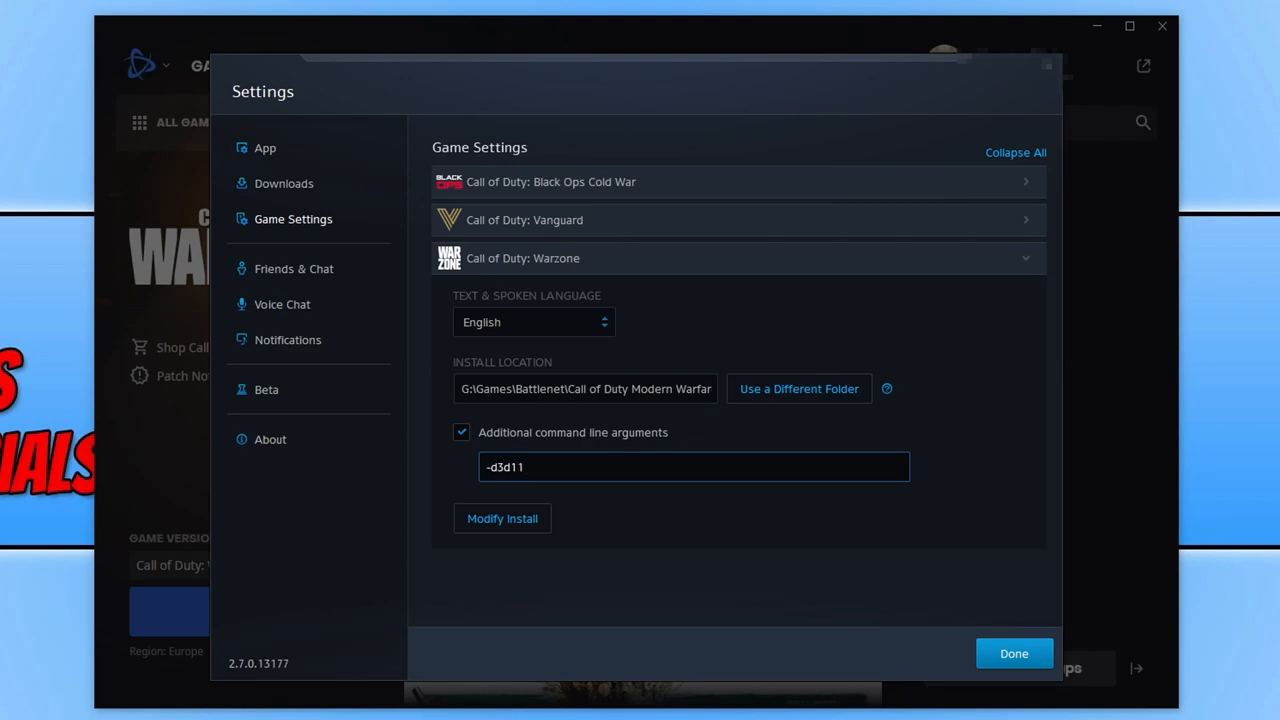
left_click(1013, 653)
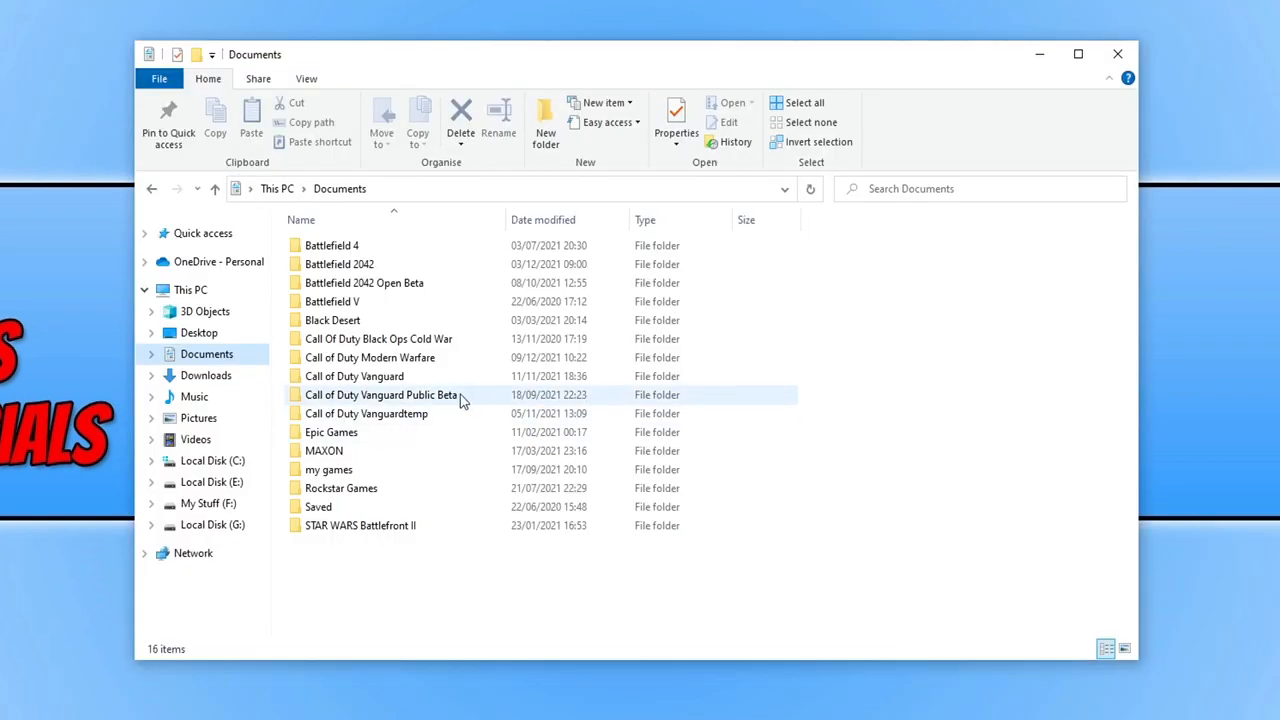
Step: Rename the Call of Duty Modern Warfare folder in Documents to 'backup'
right_click(370, 357)
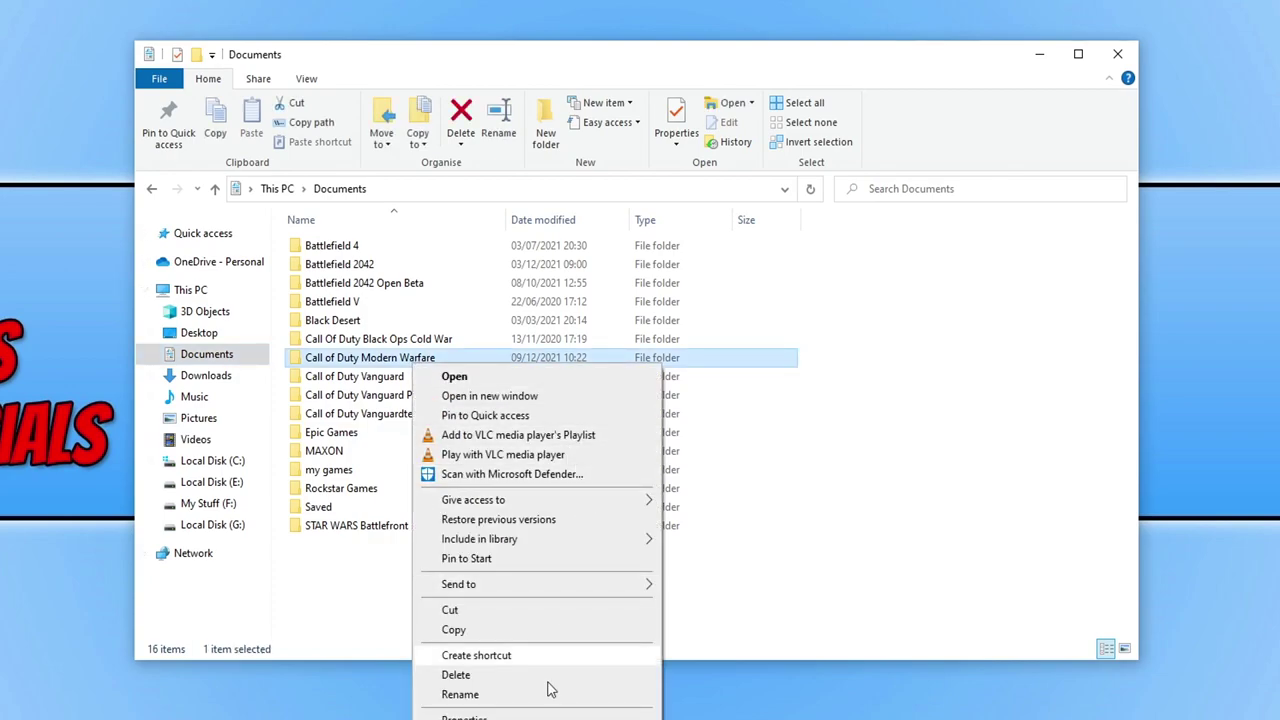
left_click(460, 694)
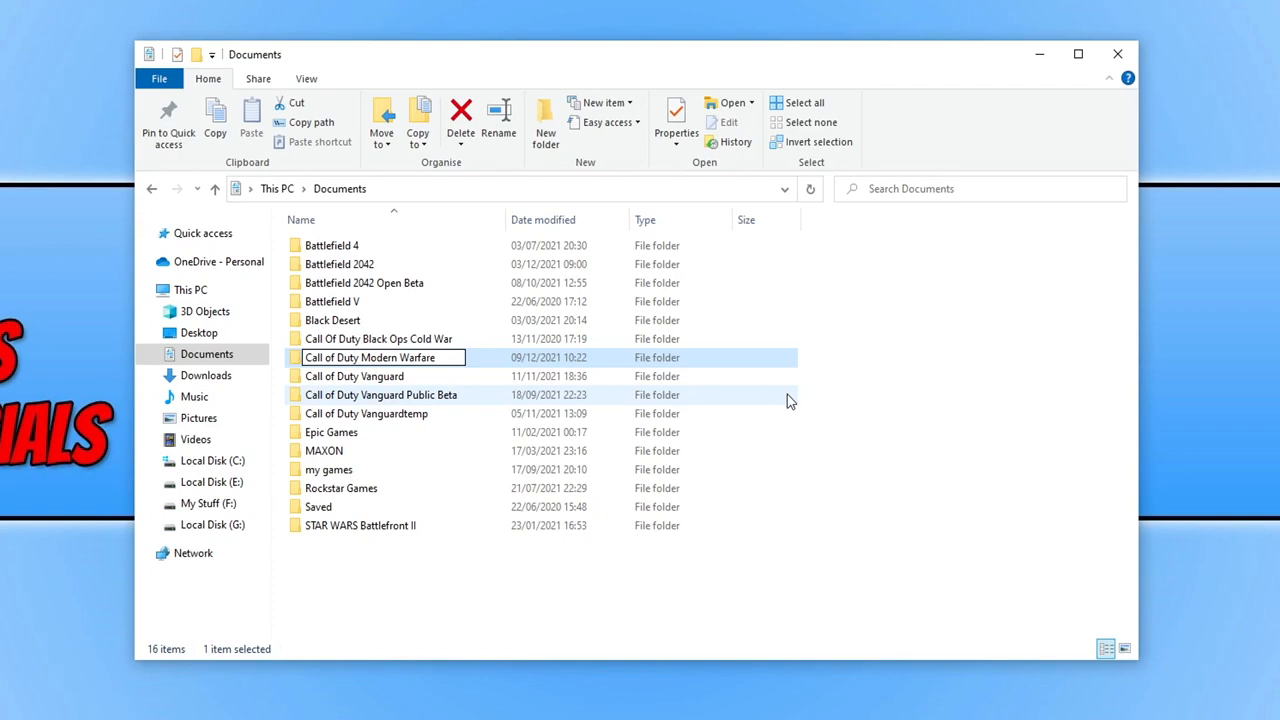
type("backup")
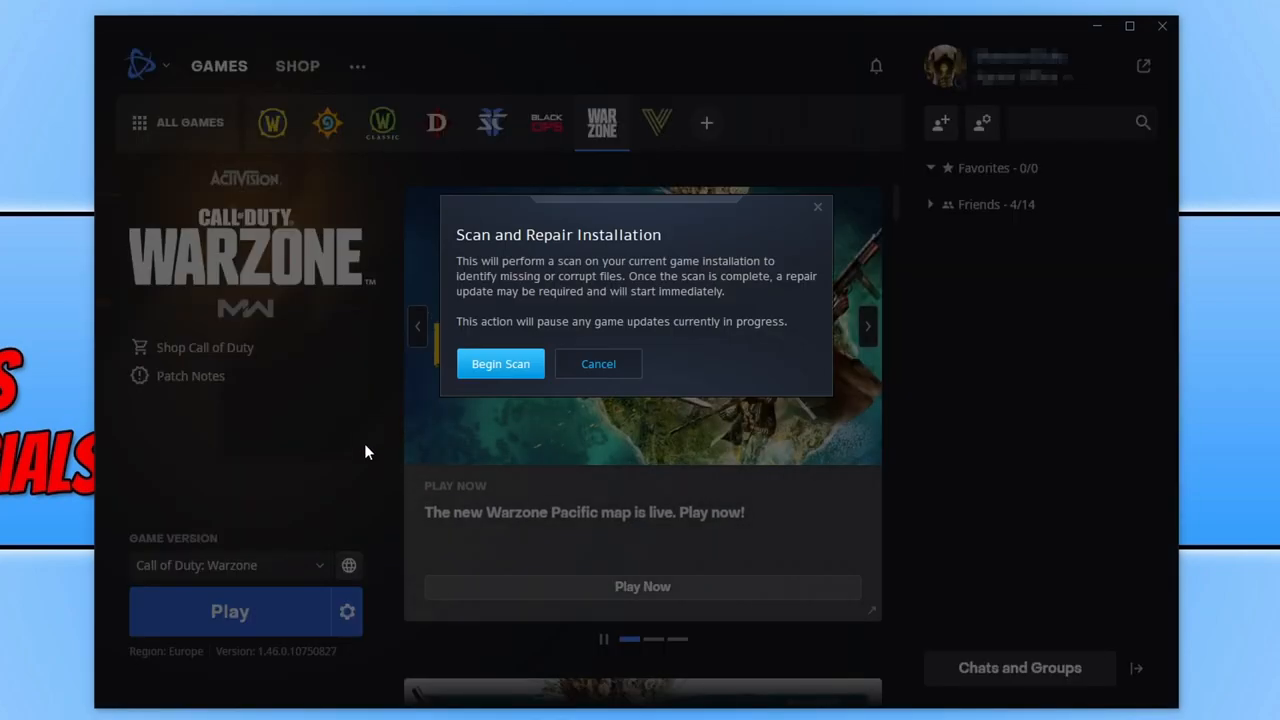
mouse_move(527, 370)
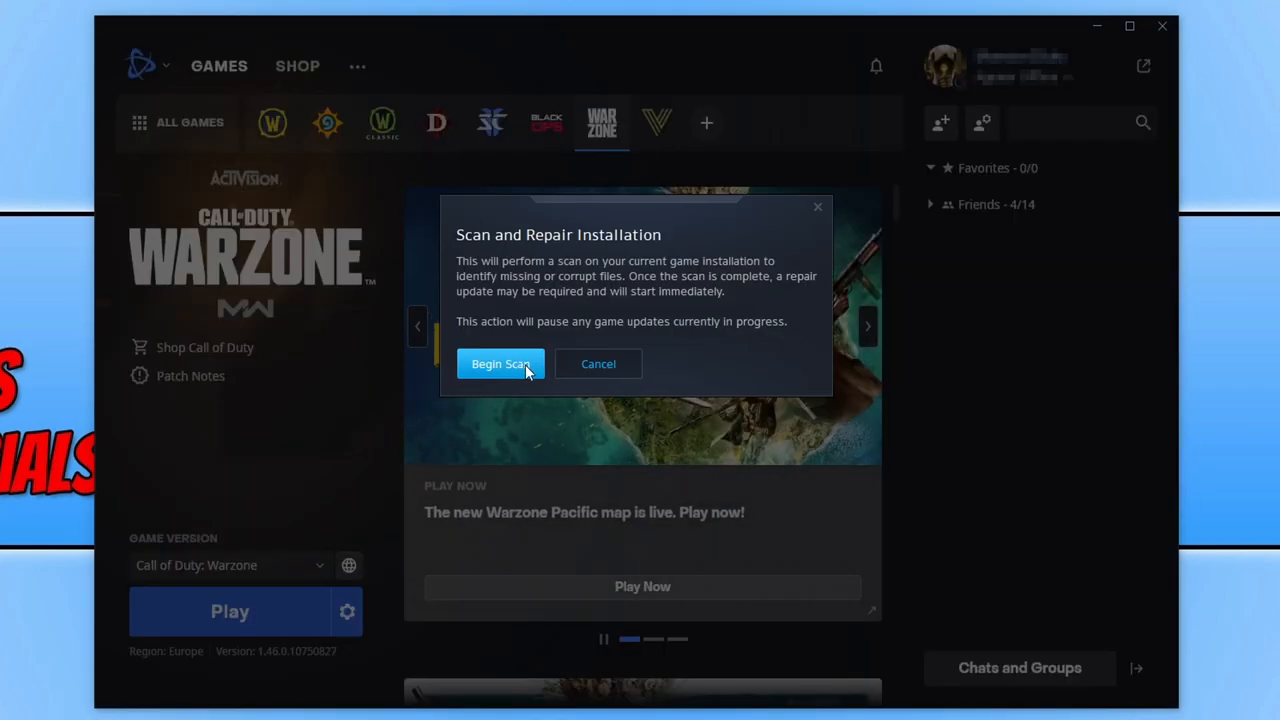
Step: Begin the Scan and Repair of Warzone's game files
left_click(500, 363)
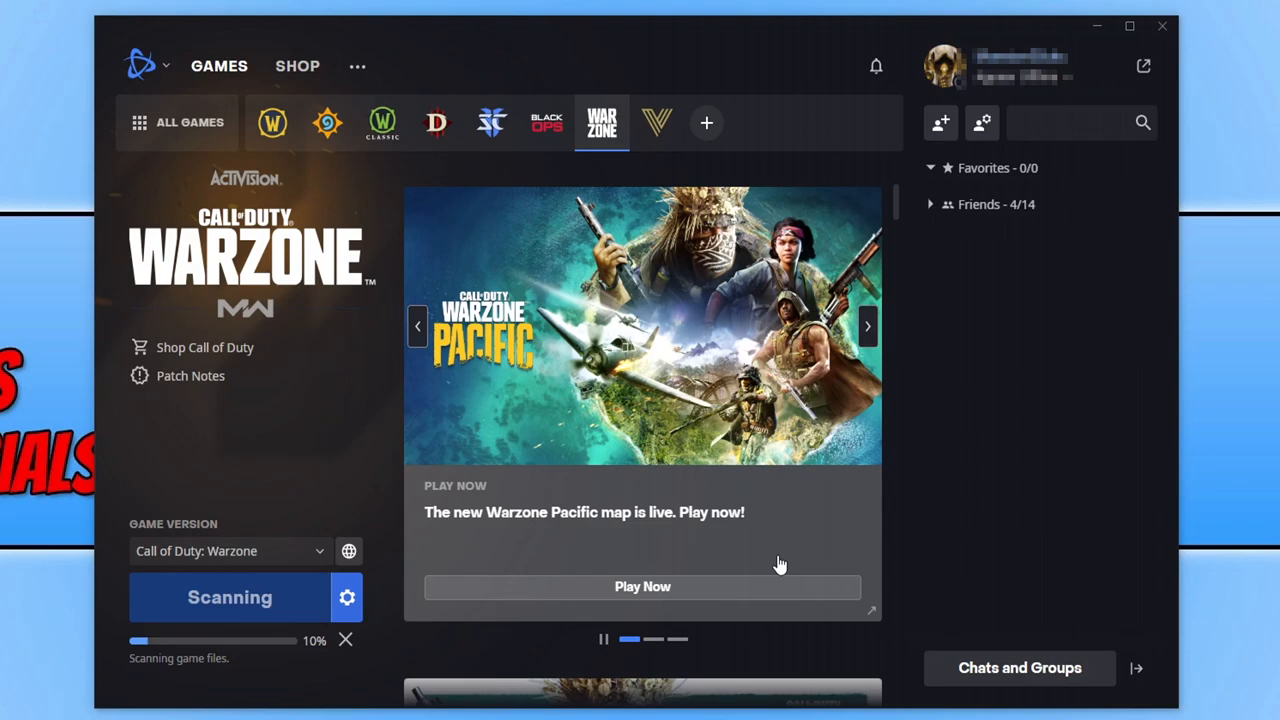
mouse_move(780, 538)
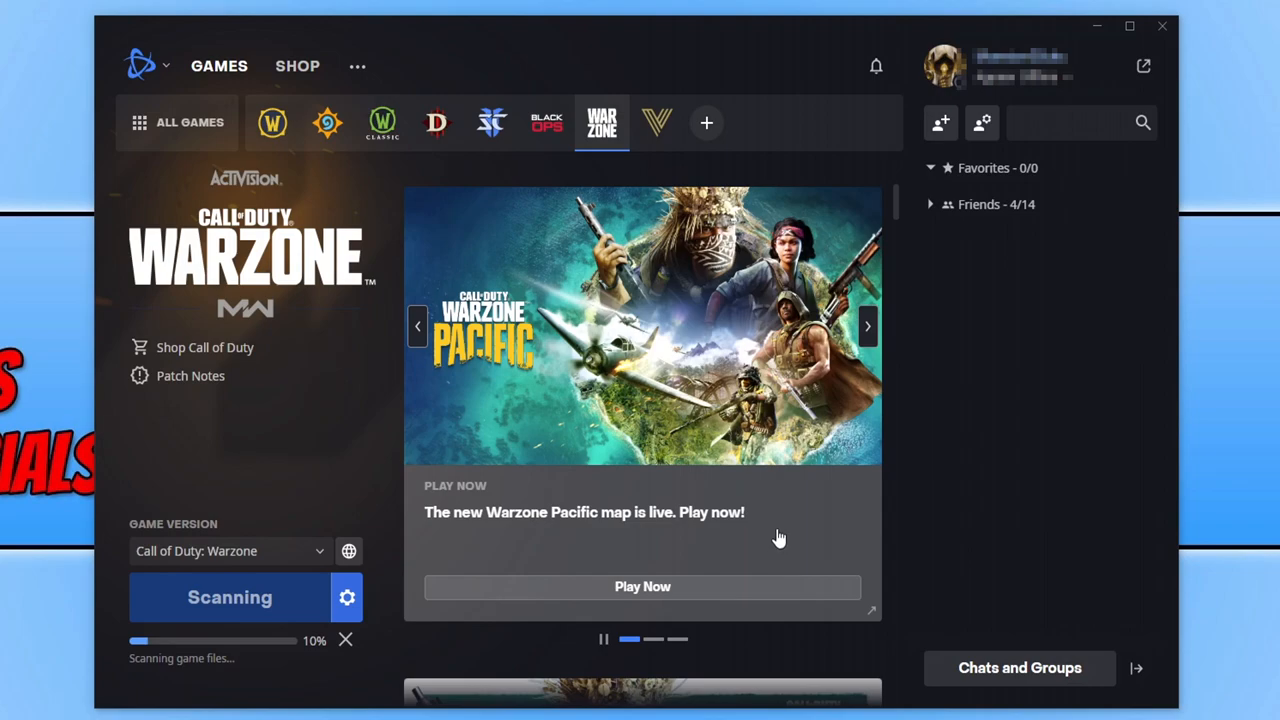